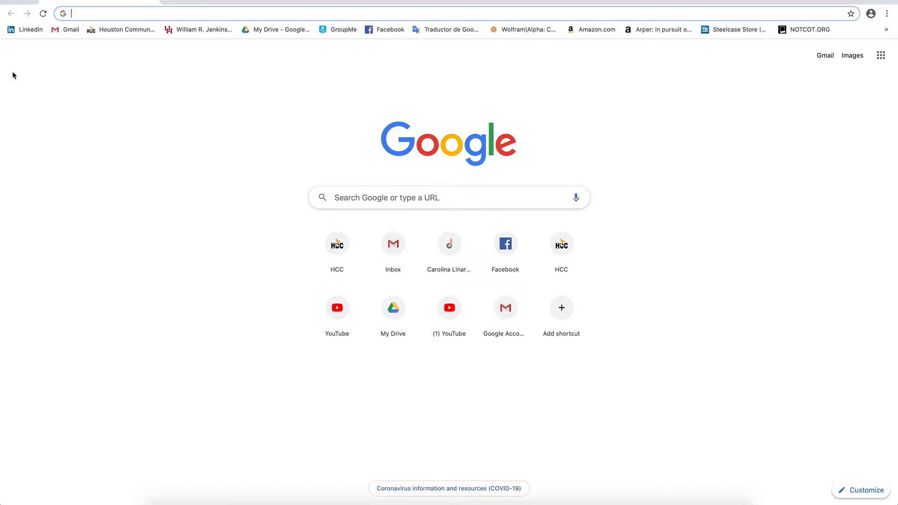
# Go to hccs.edu, enter the MyEagle student portal and reach the Eagle Online Canvas login page.
pyautogui.write('hccs.edu')
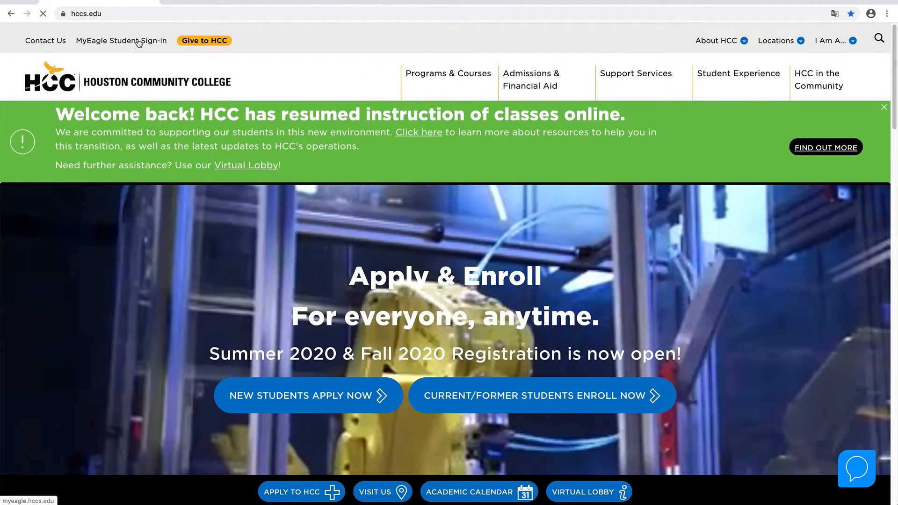
pyautogui.click(120, 40)
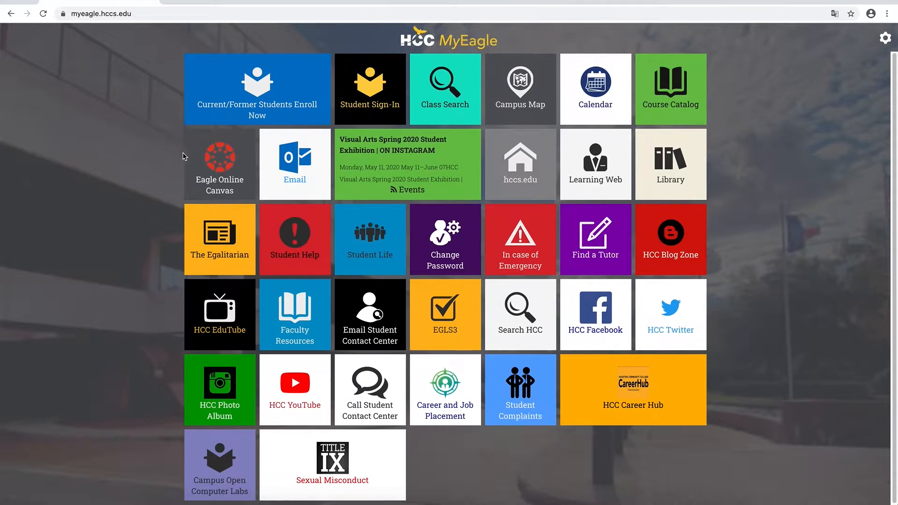
pyautogui.click(219, 164)
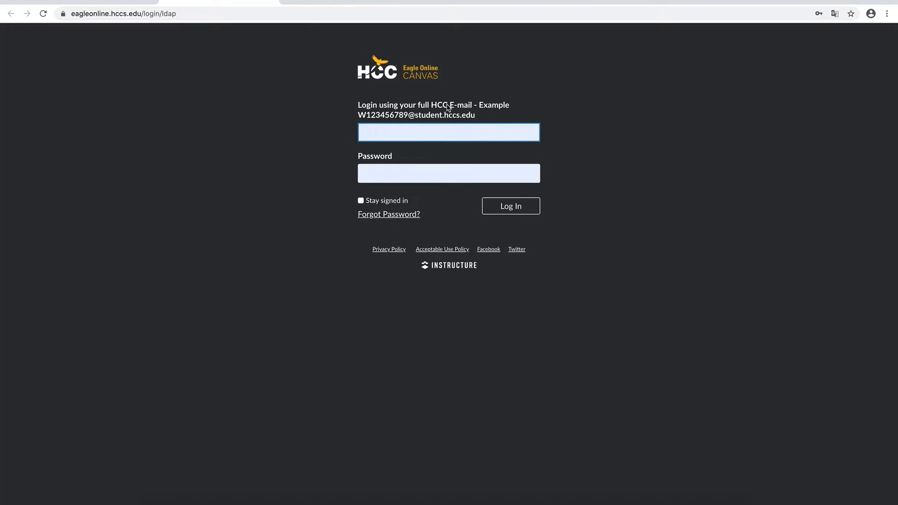
pyautogui.moveTo(418, 112)
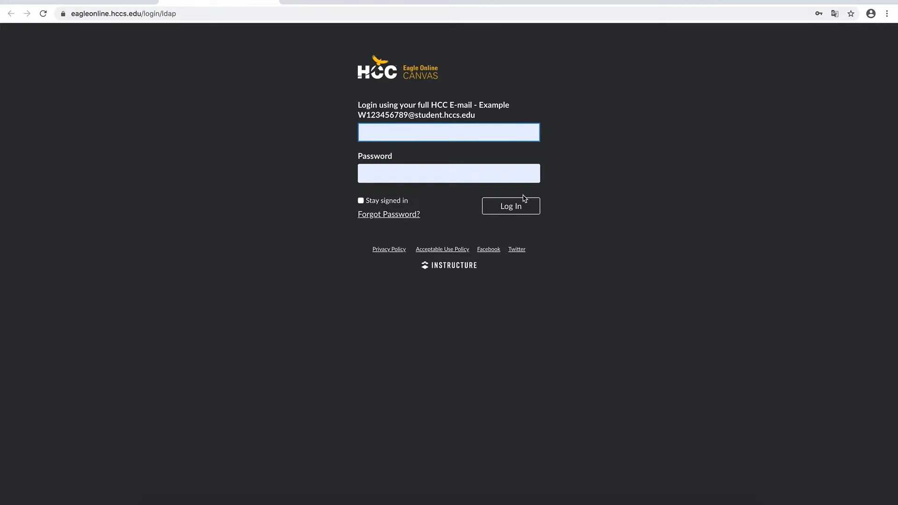
# Submit the HCC e-mail and password on the Eagle Online login page.
pyautogui.click(509, 206)
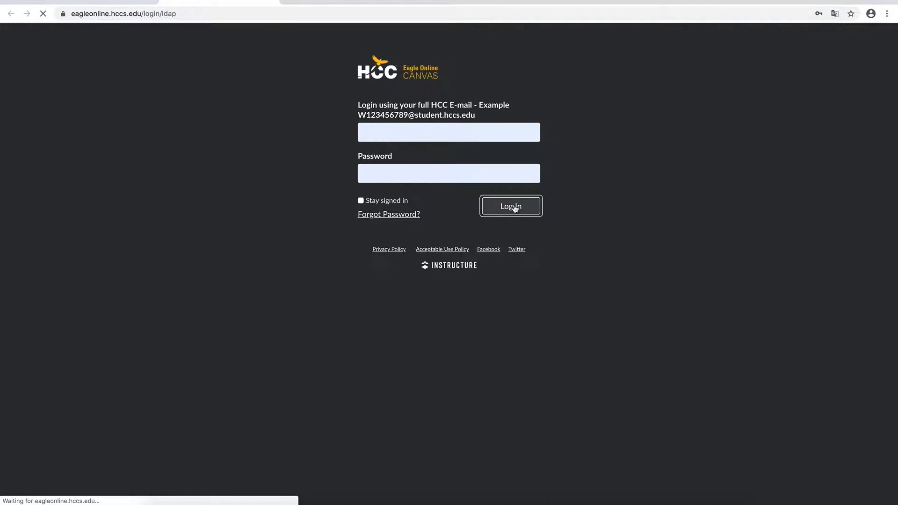
# From the Dashboard of four courses, open the 6202-ARTV-1341 3-D Animation I course card.
pyautogui.click(509, 206)
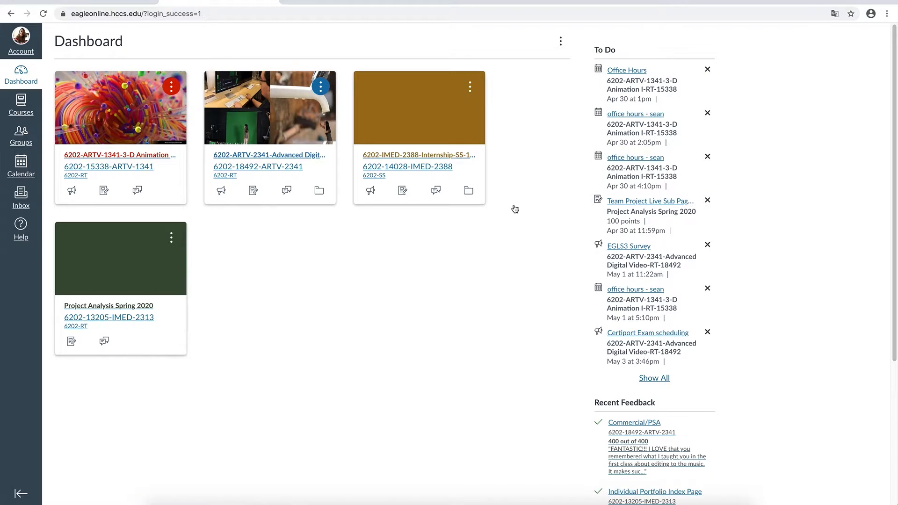
pyautogui.moveTo(114, 54)
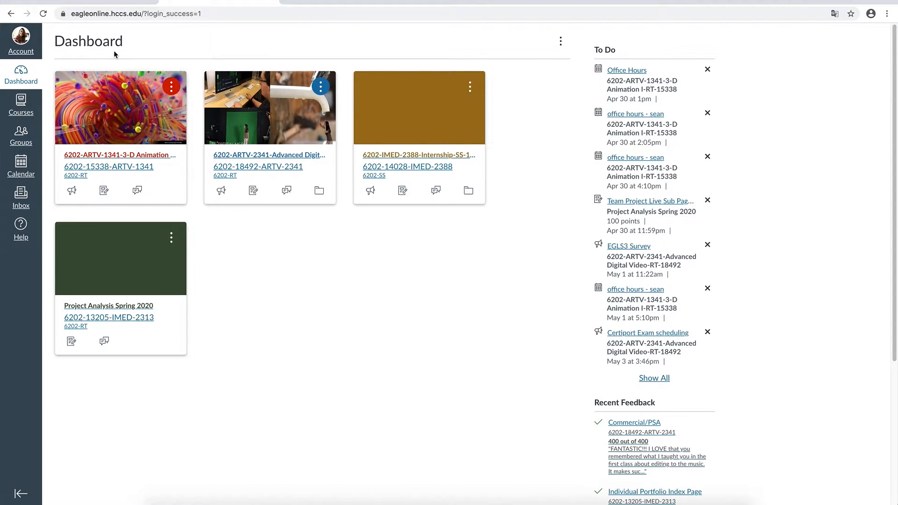
pyautogui.moveTo(103, 43)
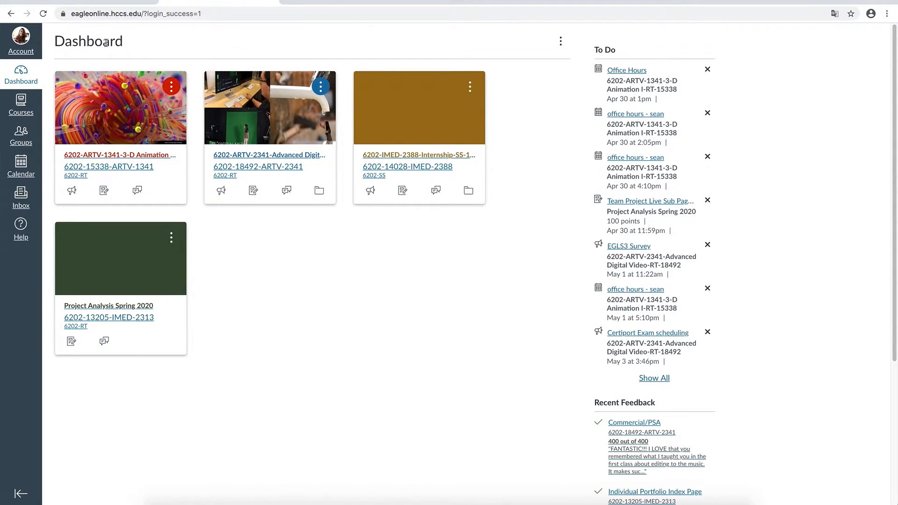
pyautogui.moveTo(557, 264)
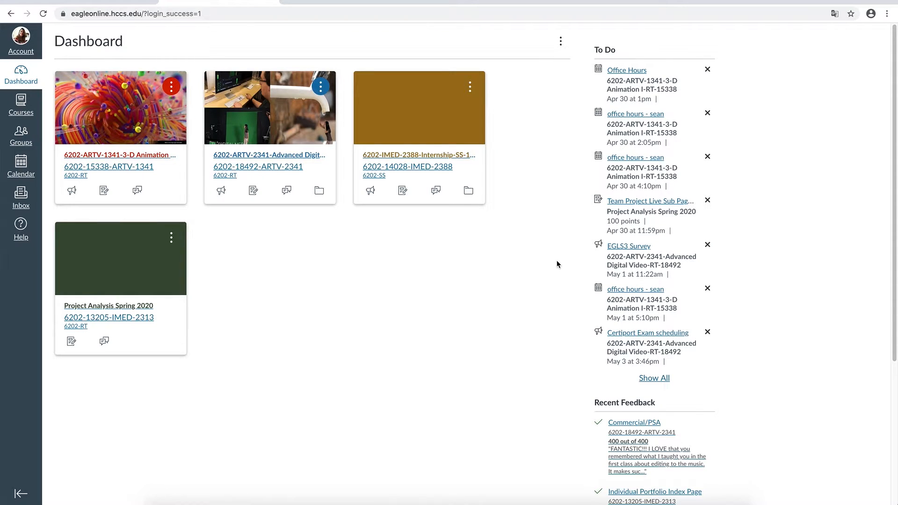
pyautogui.moveTo(143, 159)
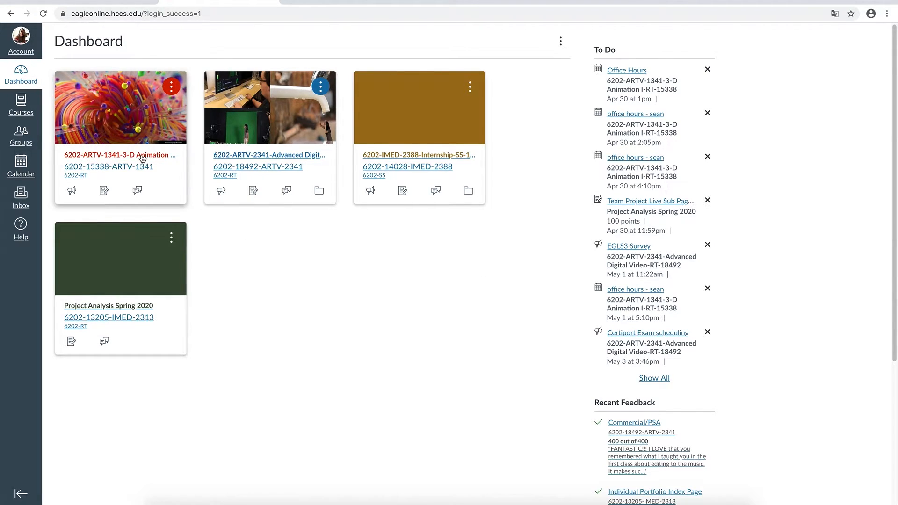
pyautogui.click(118, 154)
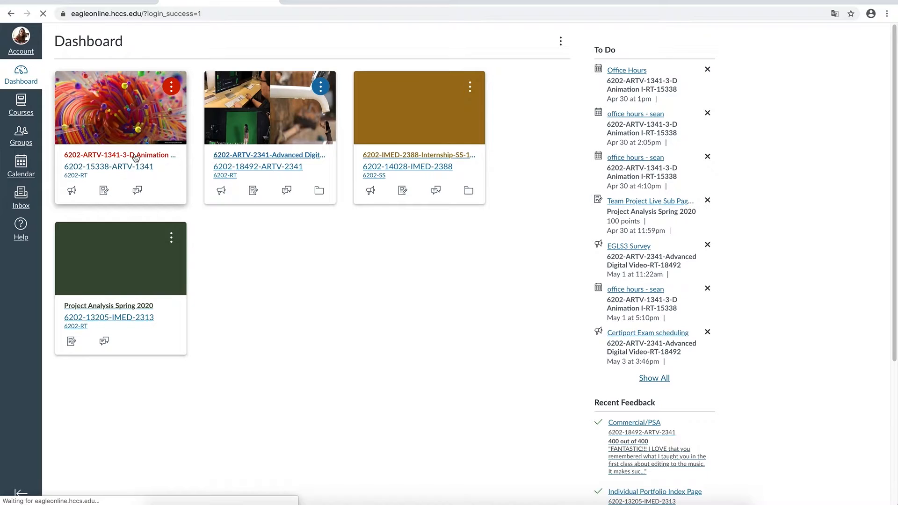
# View the 3-D Animation I course Home page, check the Groups list, and head to the Calendar.
pyautogui.click(118, 154)
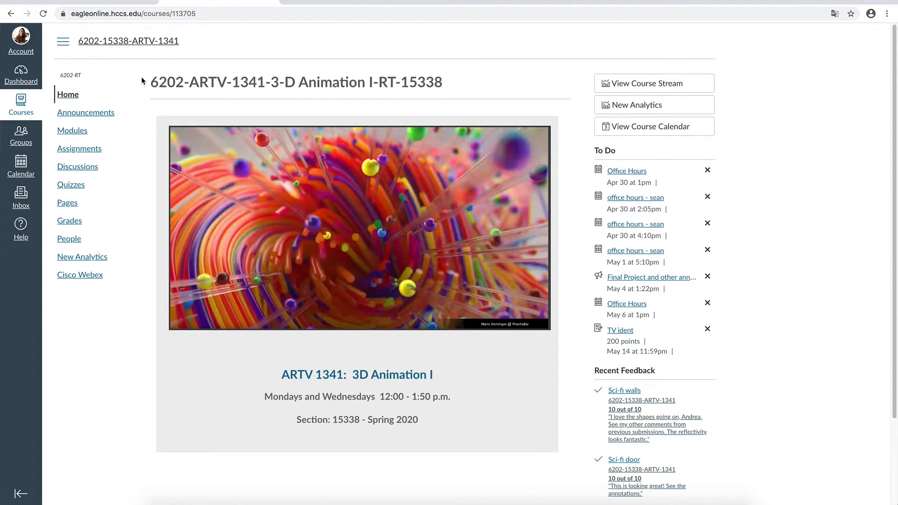
pyautogui.moveTo(68, 239)
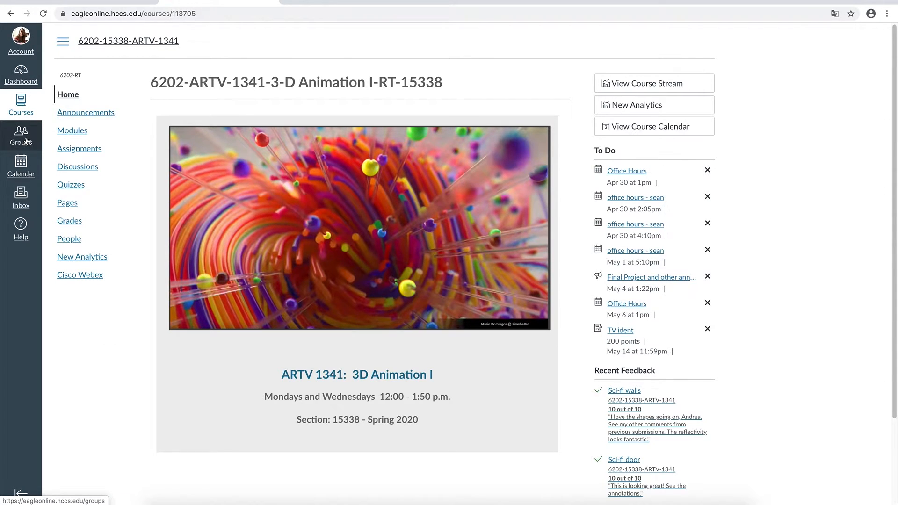
pyautogui.click(20, 136)
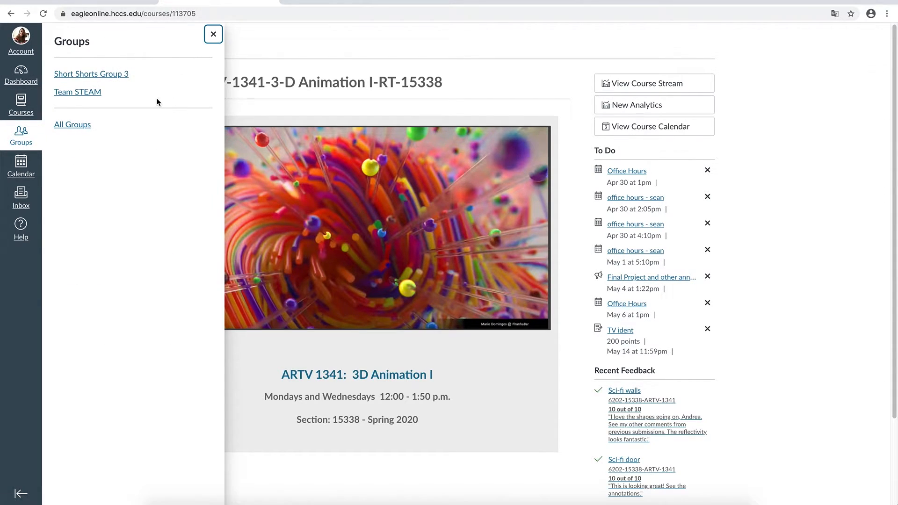
pyautogui.click(213, 33)
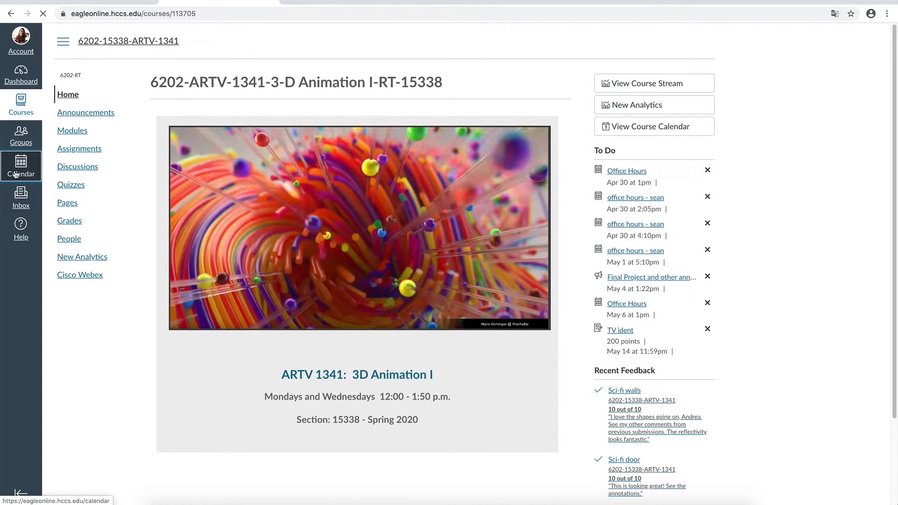
# Show the calendar by week, by month, and then in Agenda view.
pyautogui.click(21, 166)
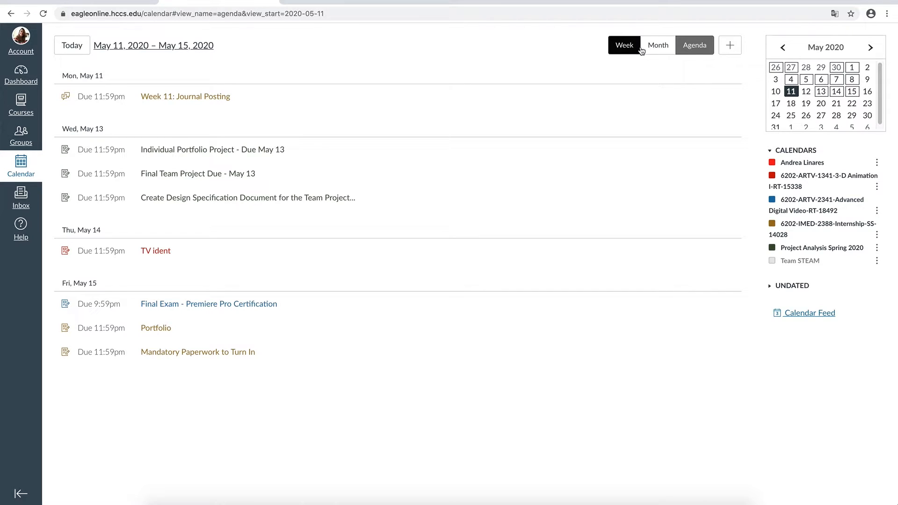
pyautogui.click(623, 45)
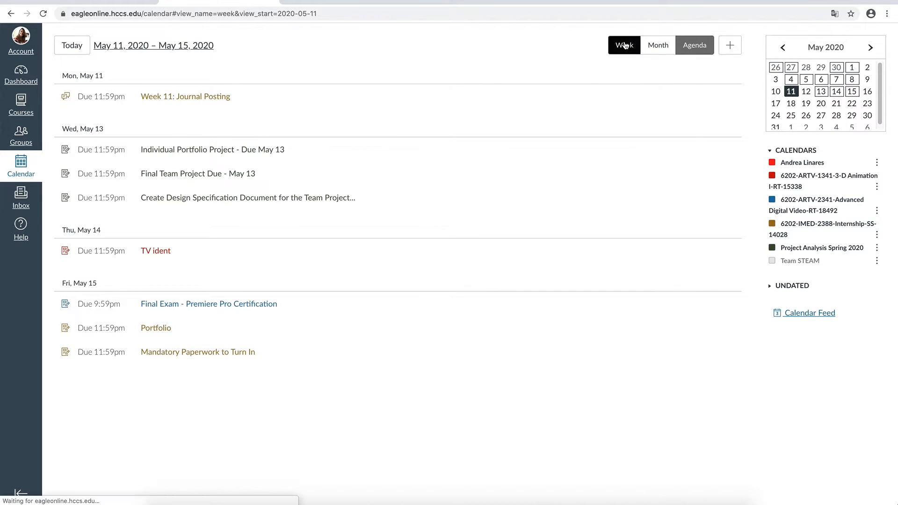
pyautogui.click(649, 44)
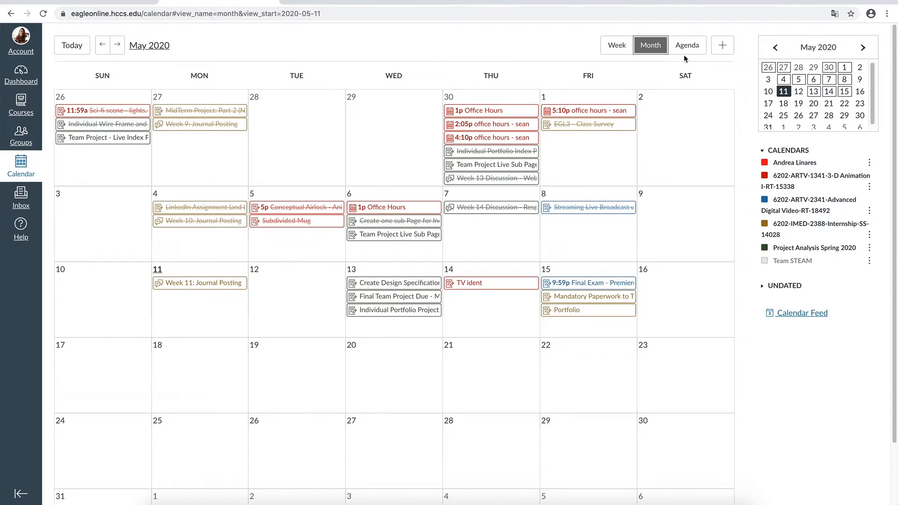
pyautogui.click(687, 45)
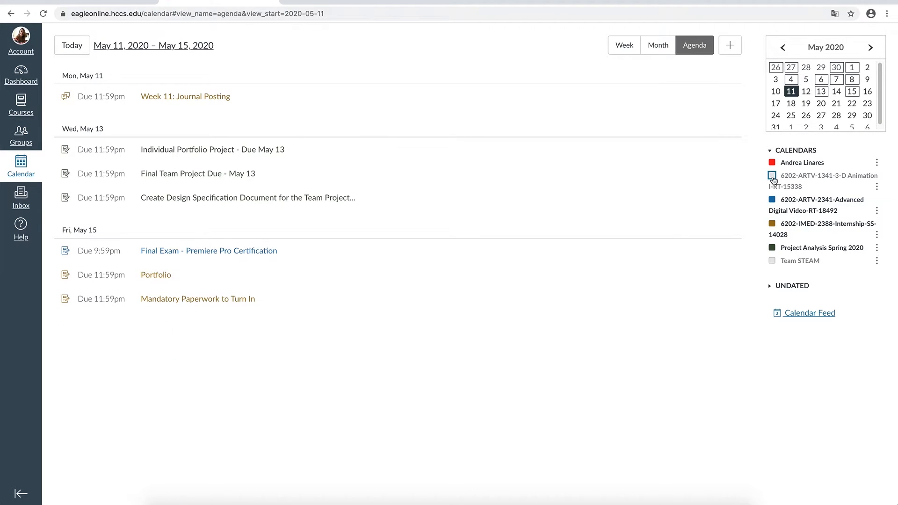
# Toggle the 3-D Animation course calendar so its TV ident event appears on Thursday, May 14.
pyautogui.click(771, 176)
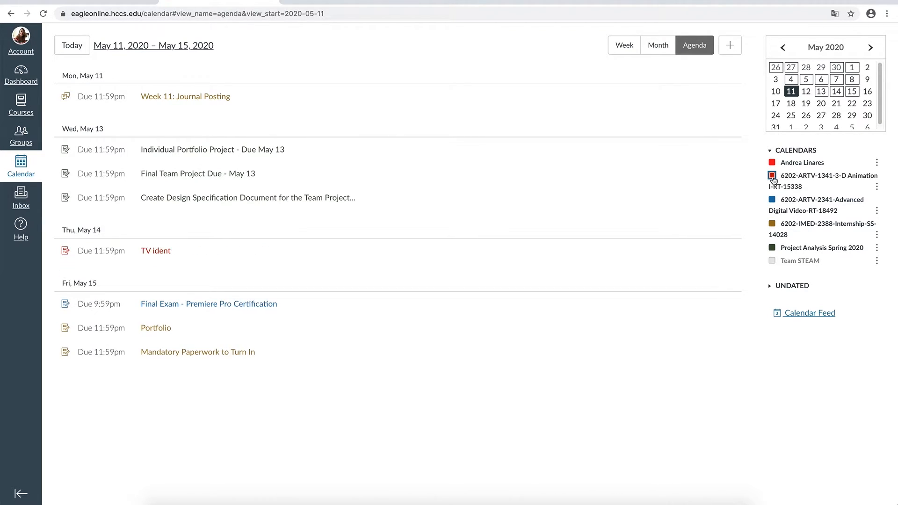
pyautogui.click(771, 175)
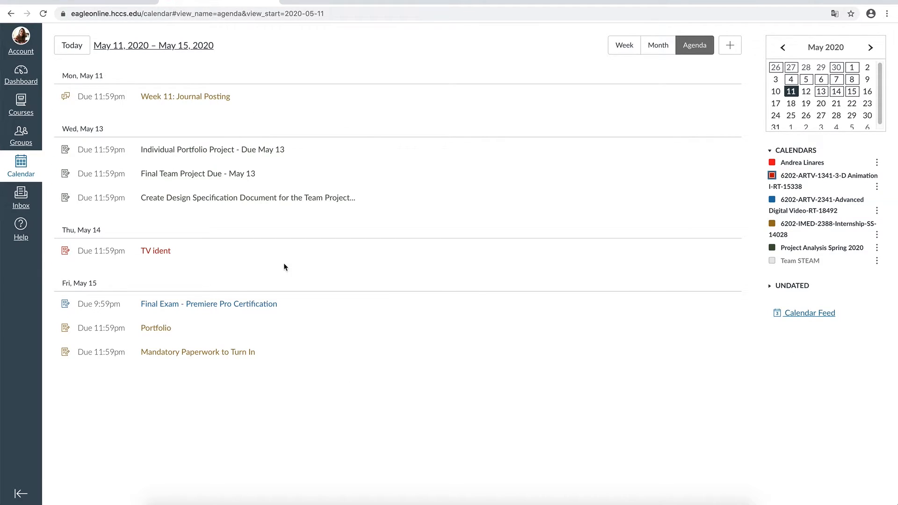
pyautogui.click(876, 162)
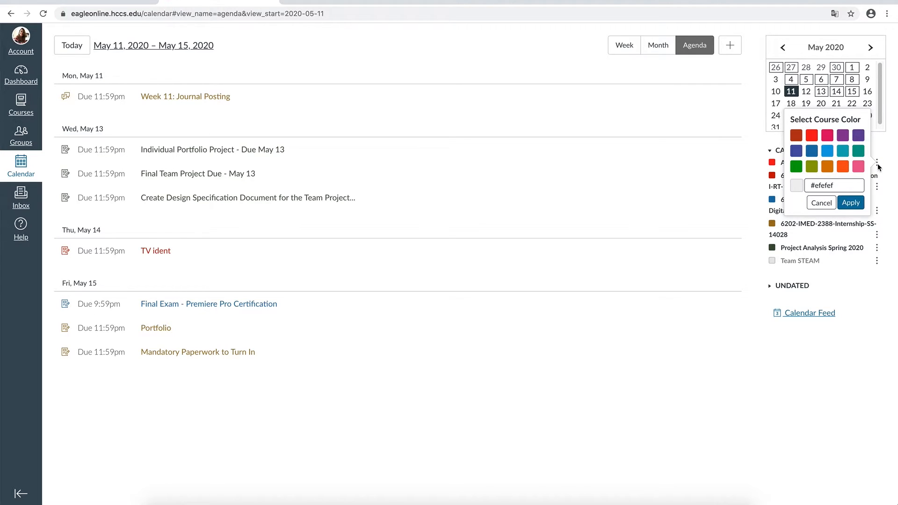
pyautogui.moveTo(879, 167)
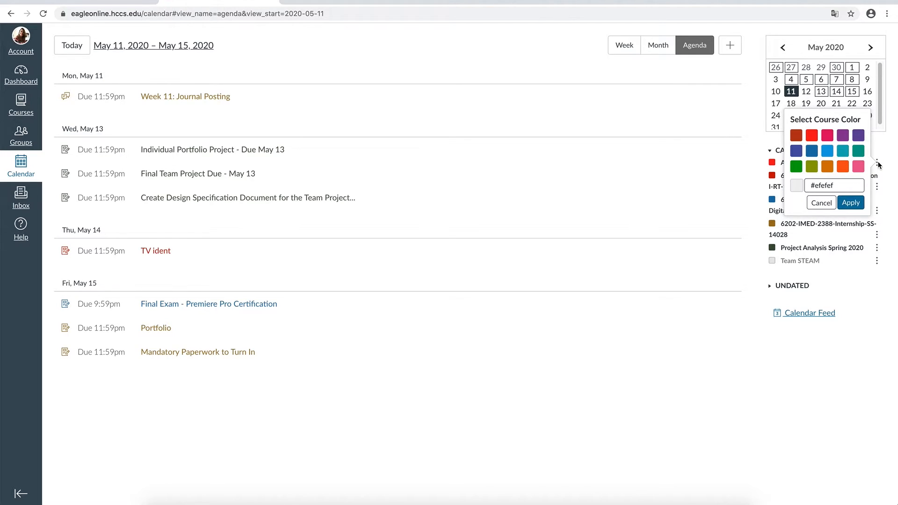
pyautogui.click(821, 202)
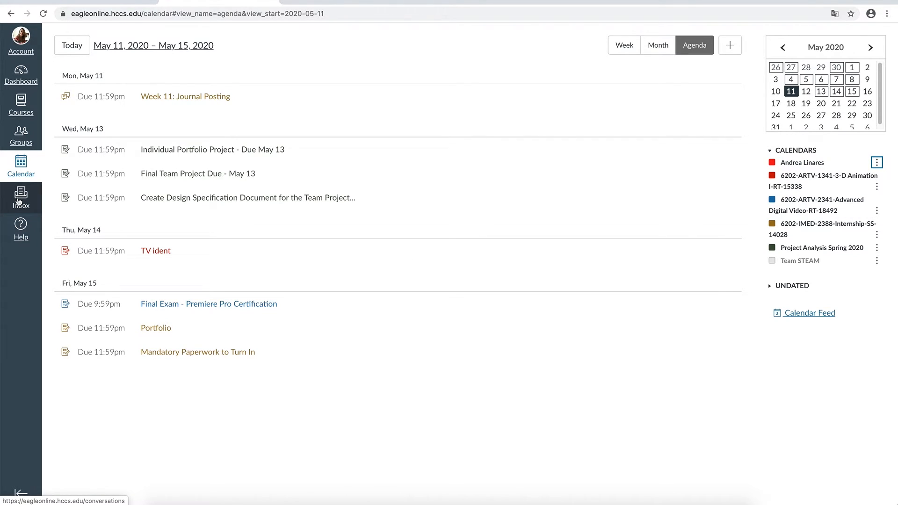
pyautogui.click(20, 197)
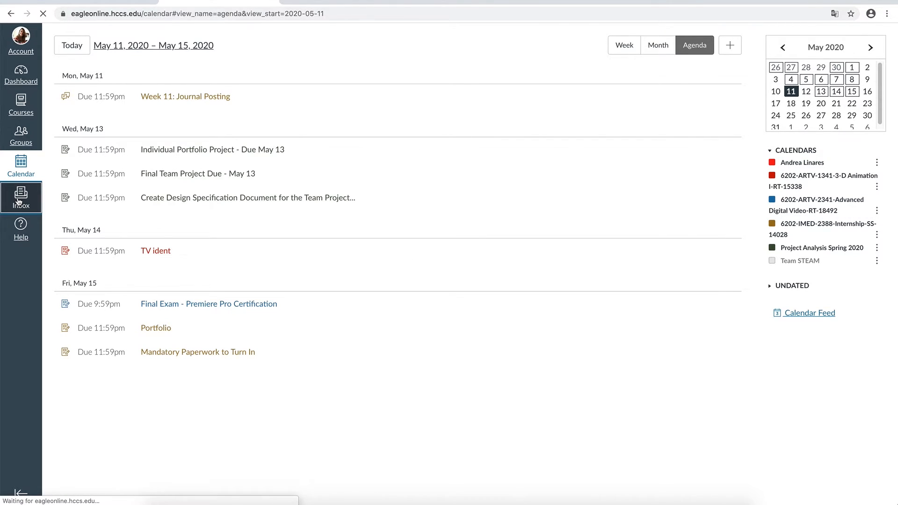
# In the Inbox, review the Unread/Starred/Sent/Archived filter choices and keep the Inbox filter.
pyautogui.click(21, 197)
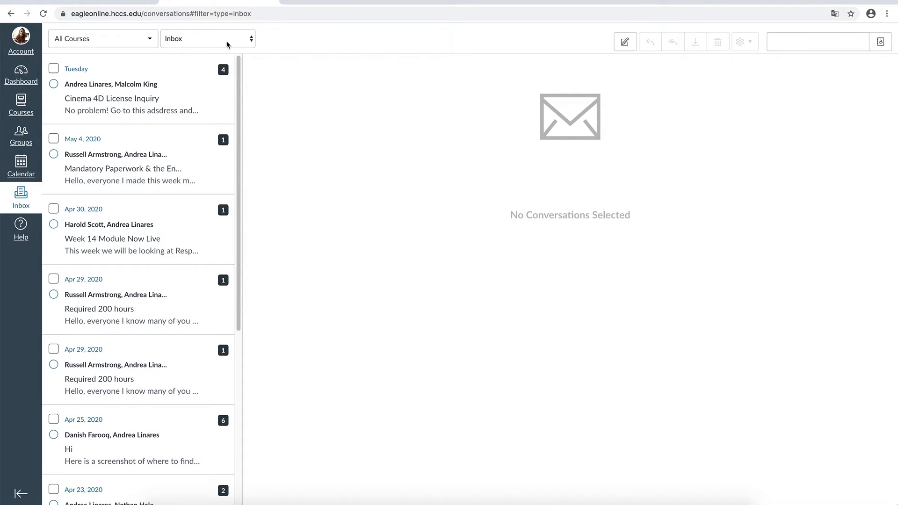
pyautogui.click(207, 39)
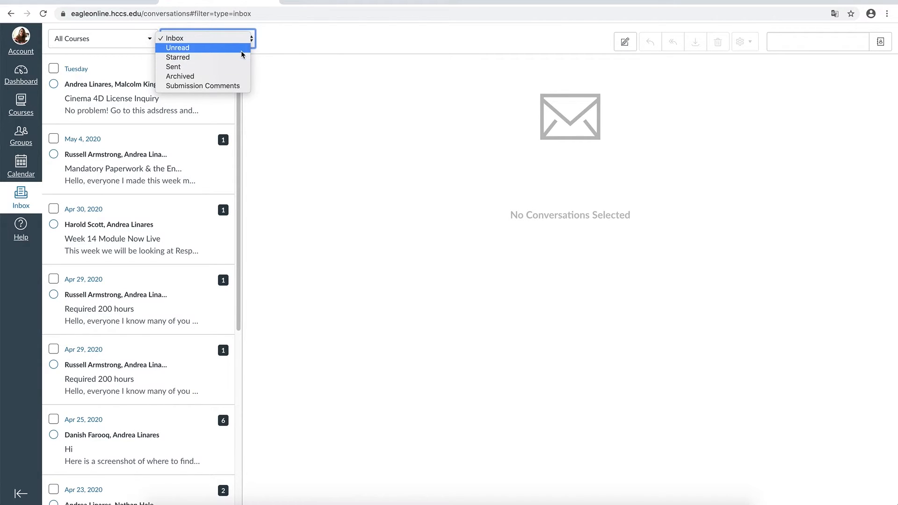
pyautogui.moveTo(178, 57)
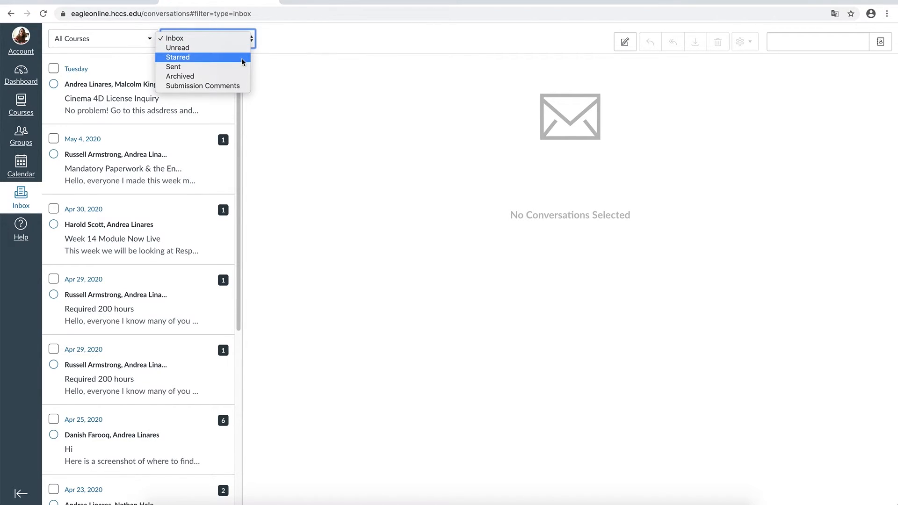
pyautogui.moveTo(202, 85)
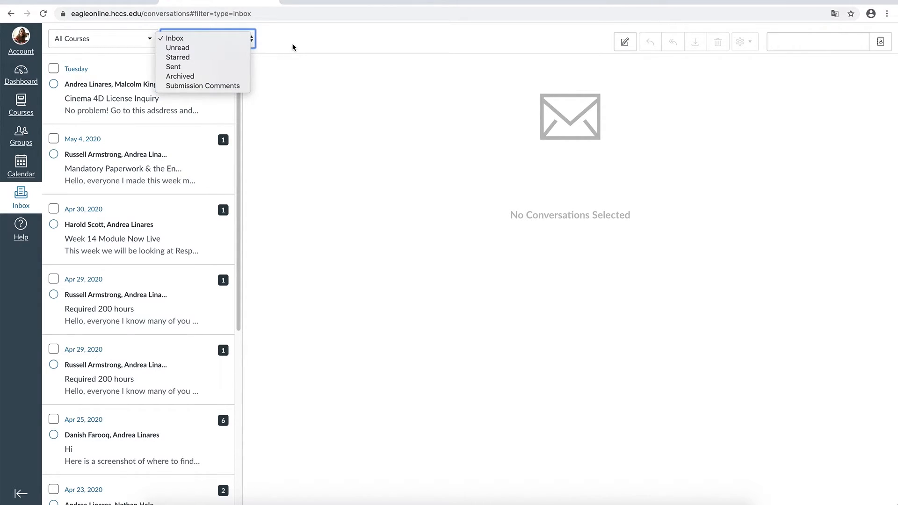
pyautogui.click(174, 37)
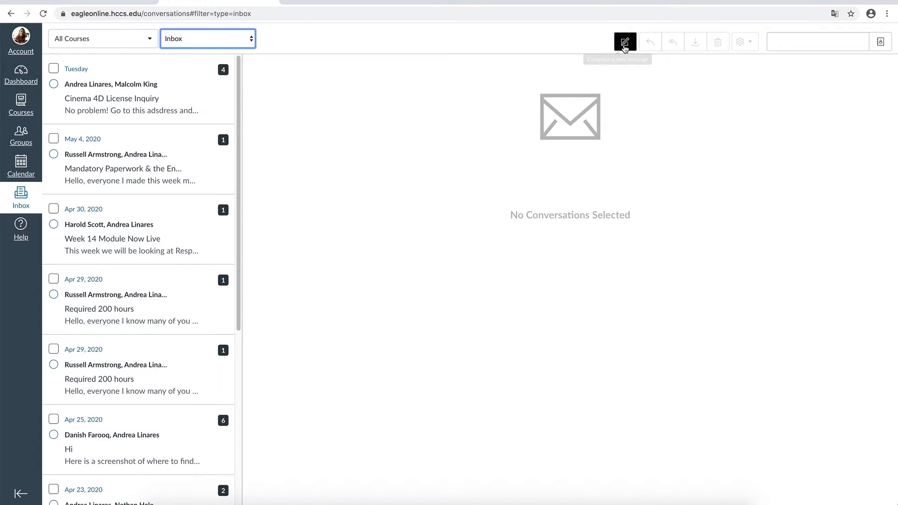
pyautogui.moveTo(623, 41)
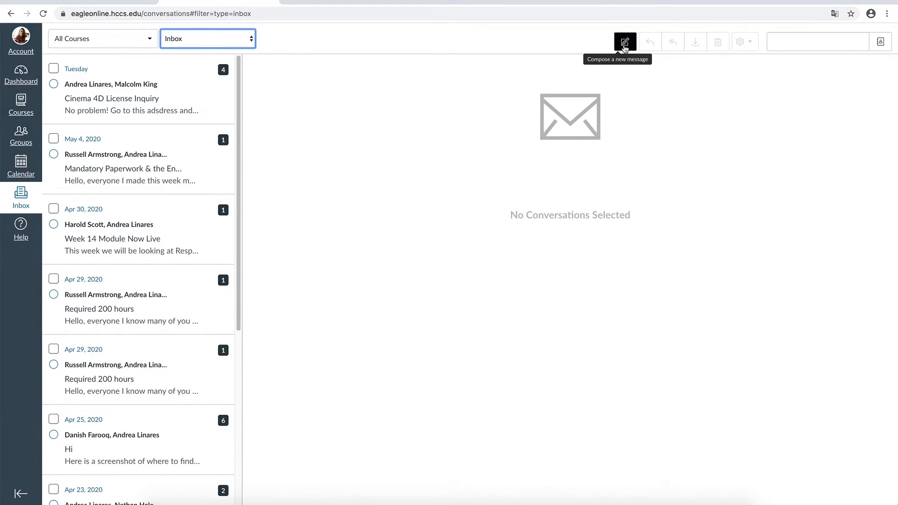
# Compose a new message for the 3-D Animation course, check the attachment option, and discard it unsent.
pyautogui.click(623, 41)
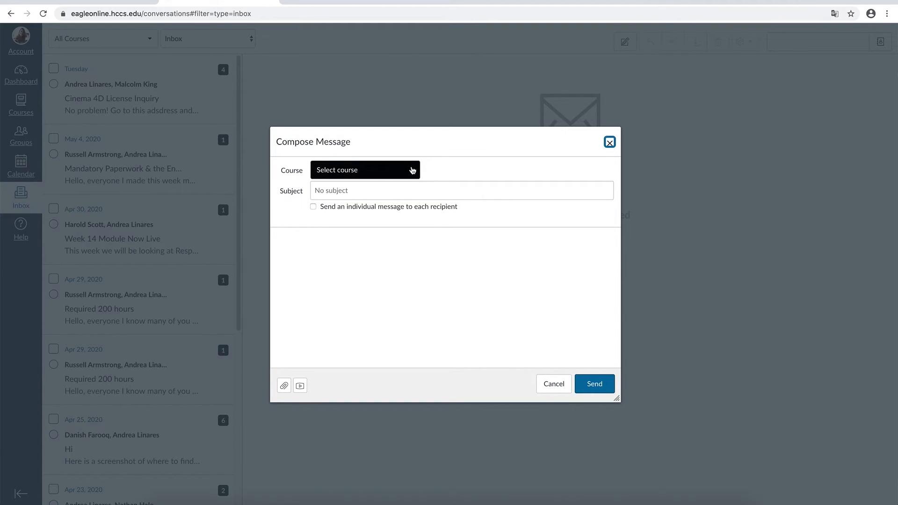
pyautogui.click(363, 170)
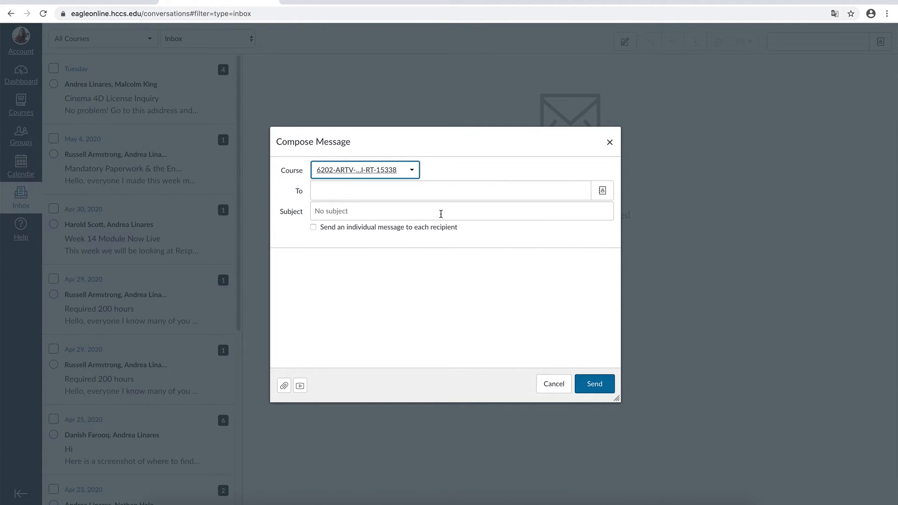
pyautogui.click(602, 190)
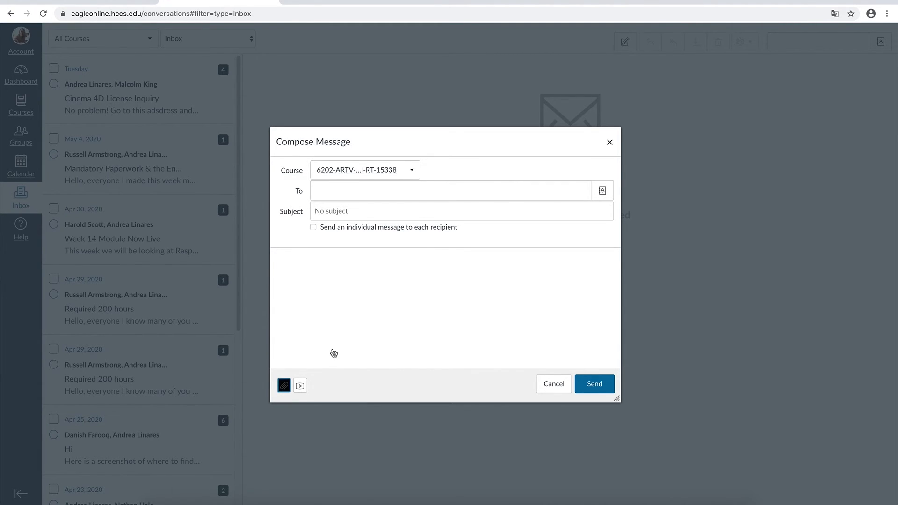
pyautogui.click(283, 384)
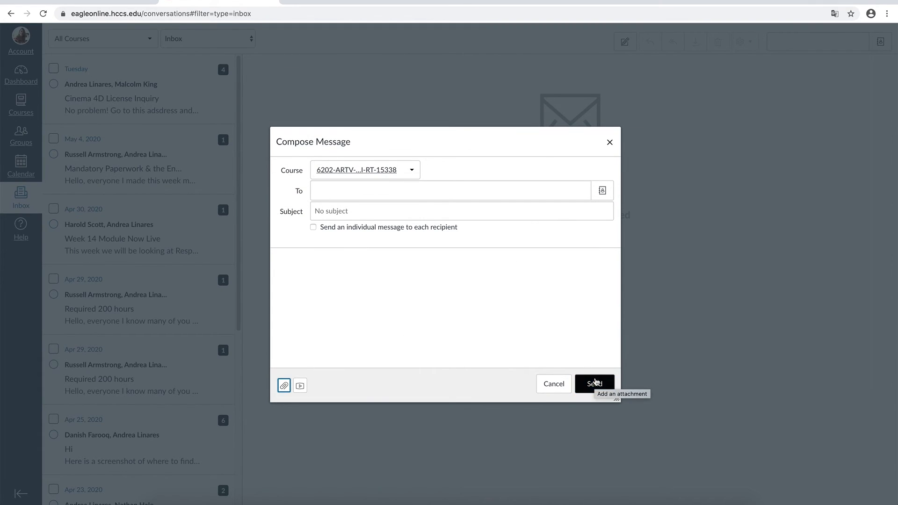
pyautogui.click(552, 383)
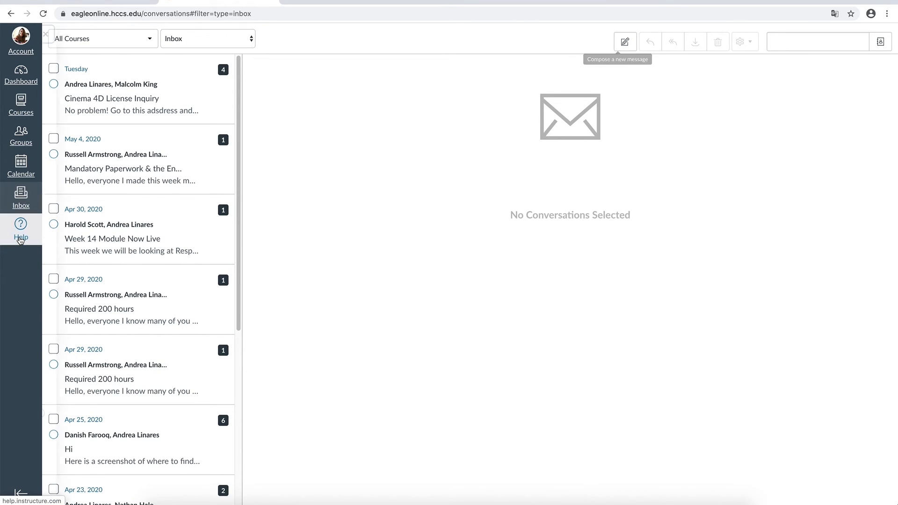
# Bring up the Help panel with Canvas guides and HCC resources.
pyautogui.click(21, 228)
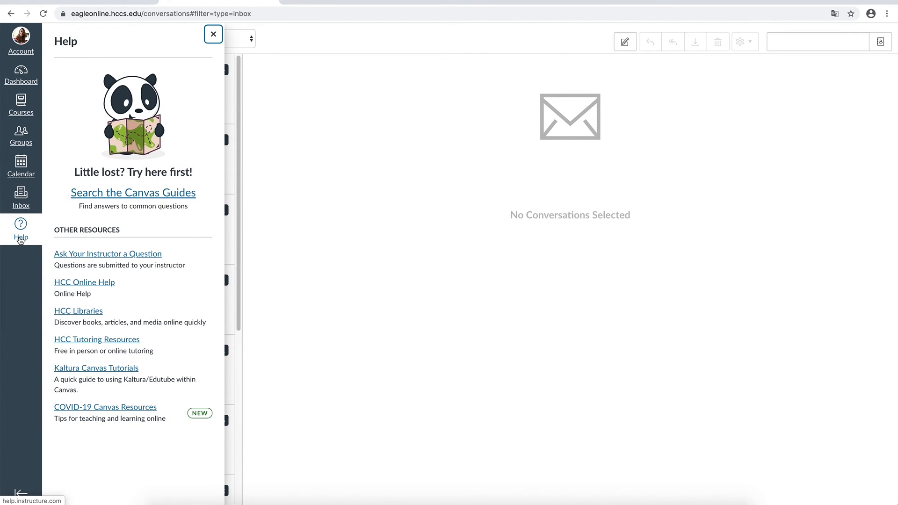